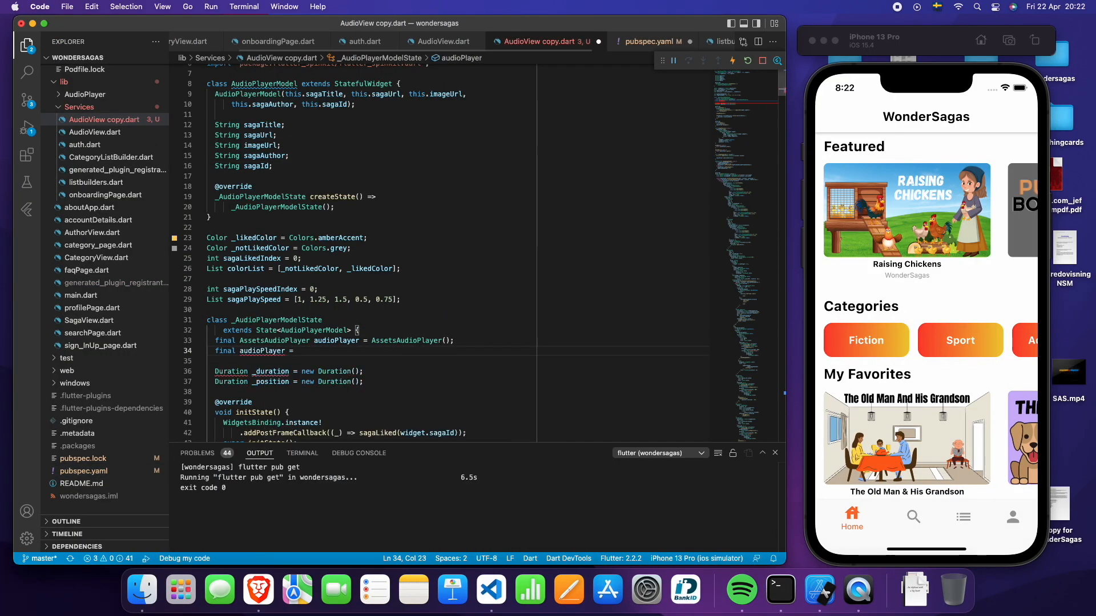
# - Switch from AudioView copy.dart to the original AudioView.dart editor tab
pyautogui.write('audioPlayer.builderRealtimePlayingInfos(')
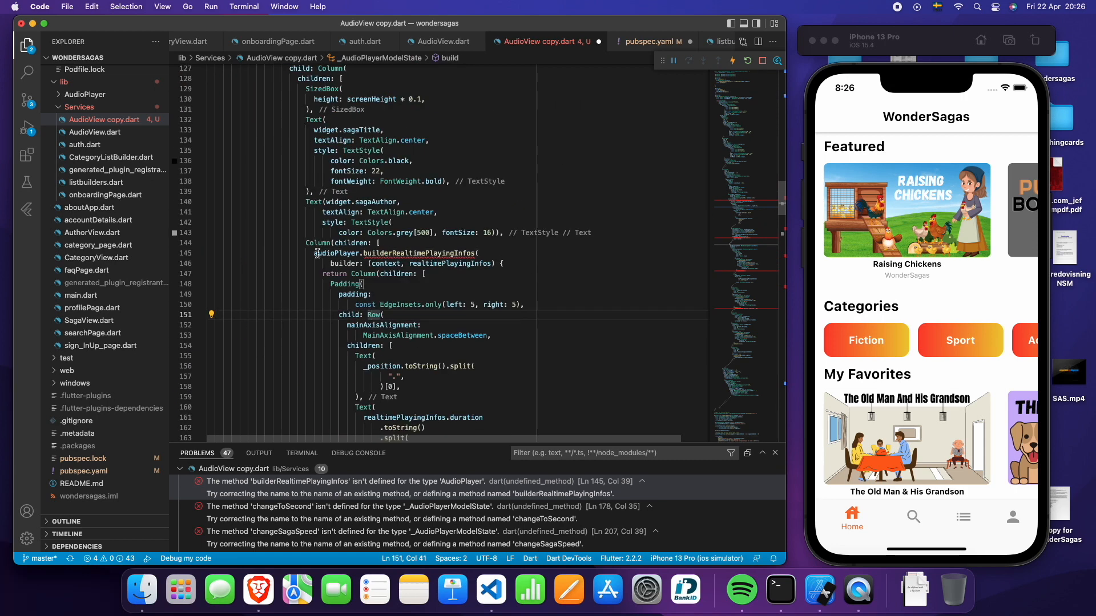
pyautogui.click(441, 41)
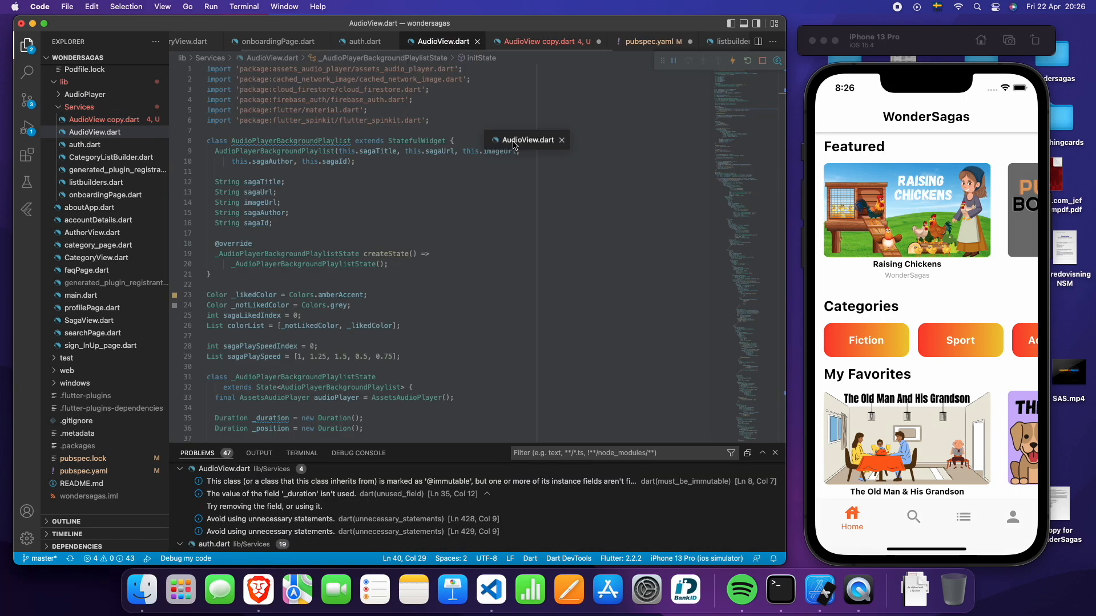